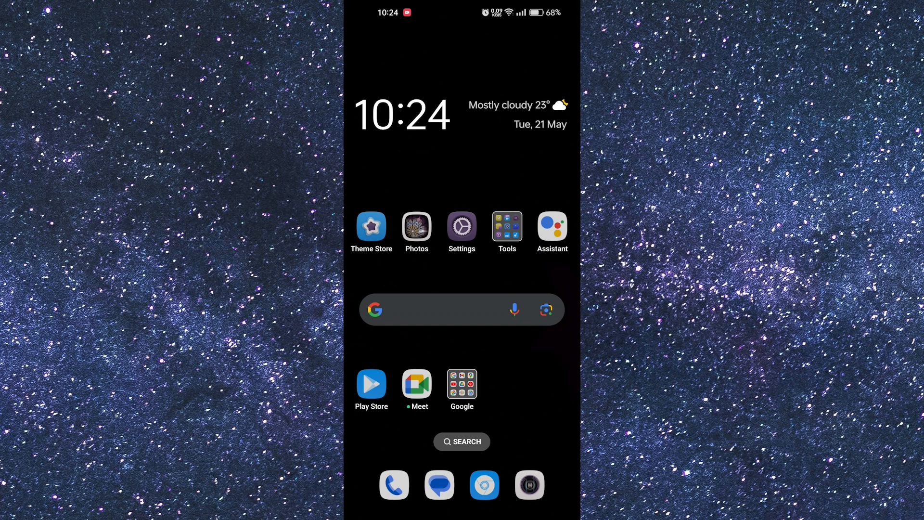
Launch Settings from the home screen and enter the Apps section.
click(461, 227)
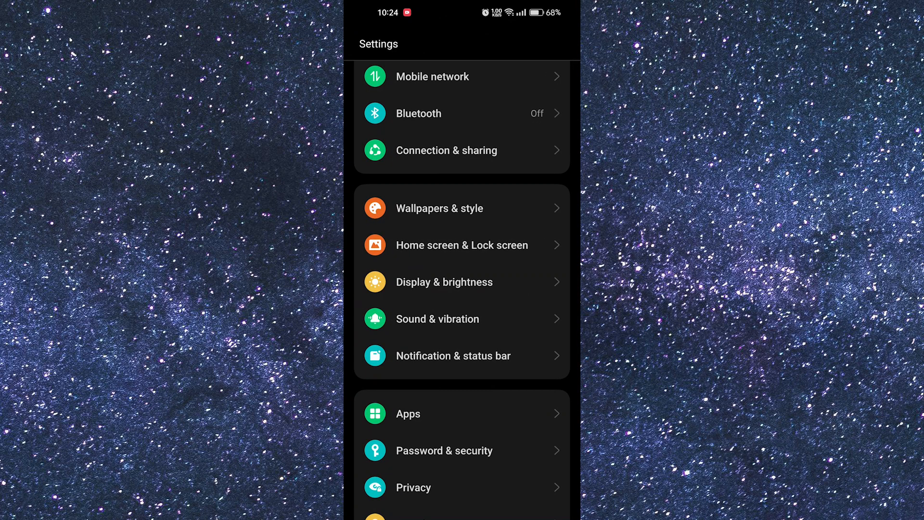
scroll(down, 3)
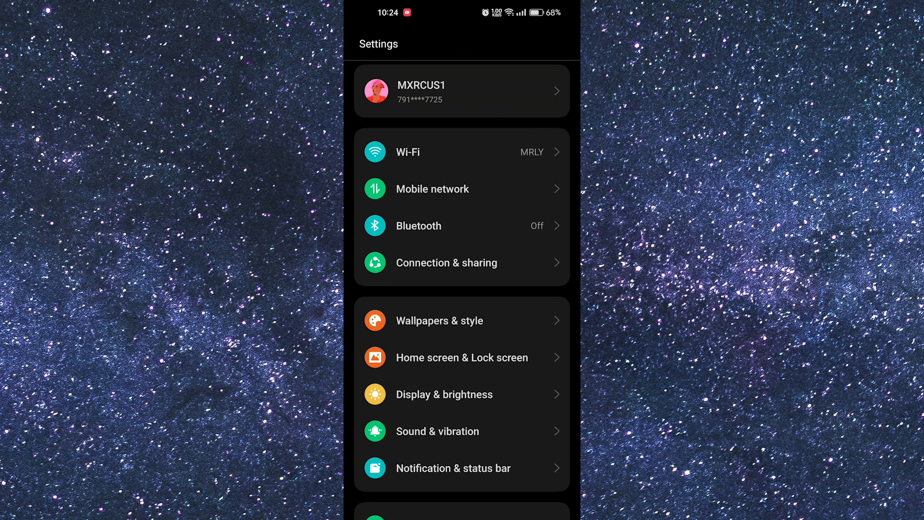
scroll(down, 3)
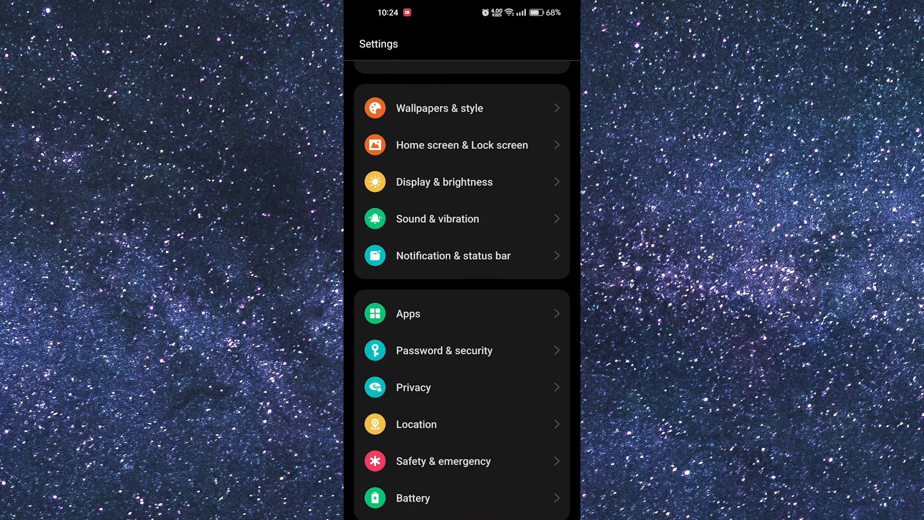
click(407, 312)
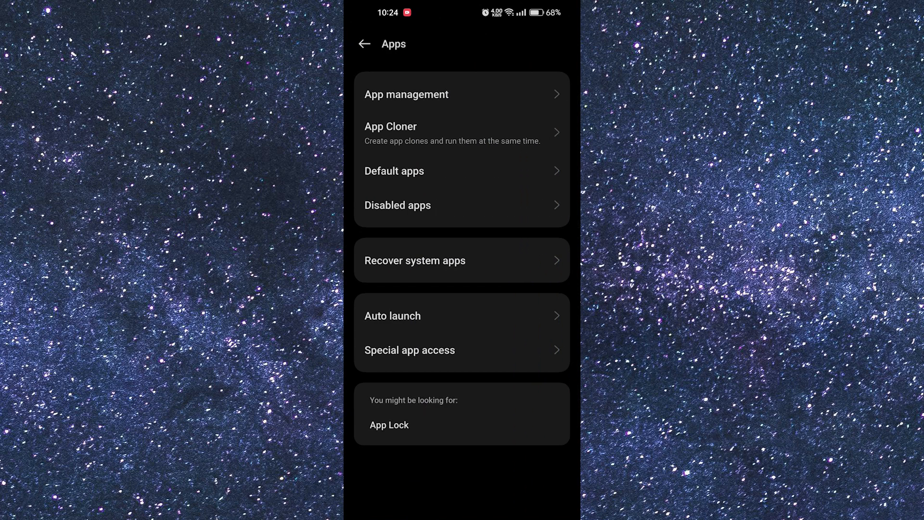
Find Google Play services in the App management list and show its app info.
click(406, 95)
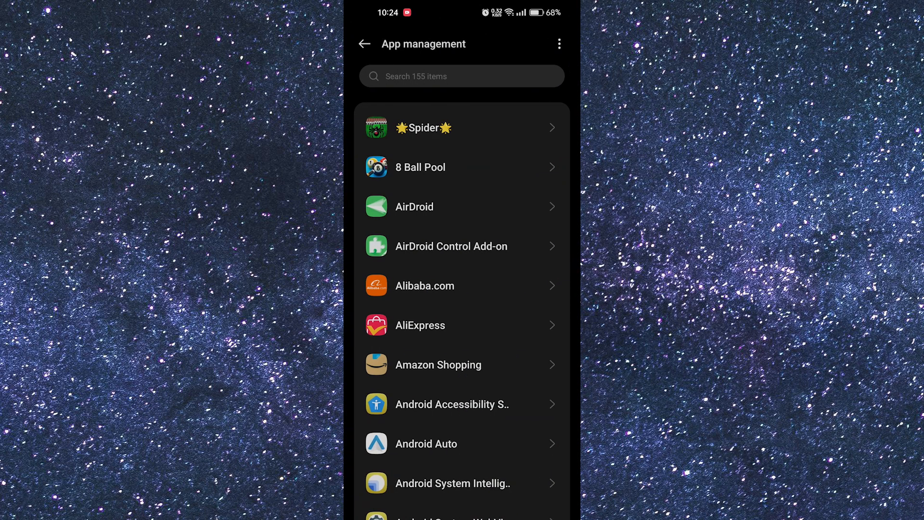
scroll(down, 3)
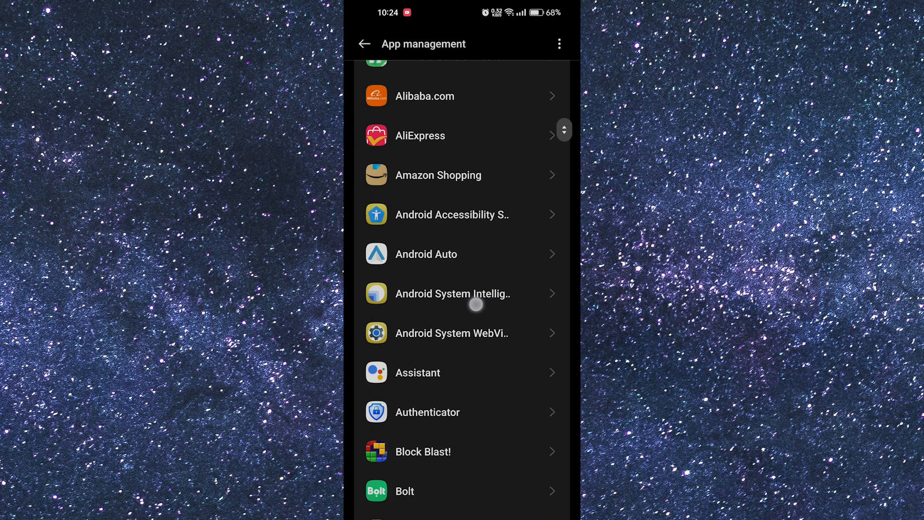
scroll(down, 3)
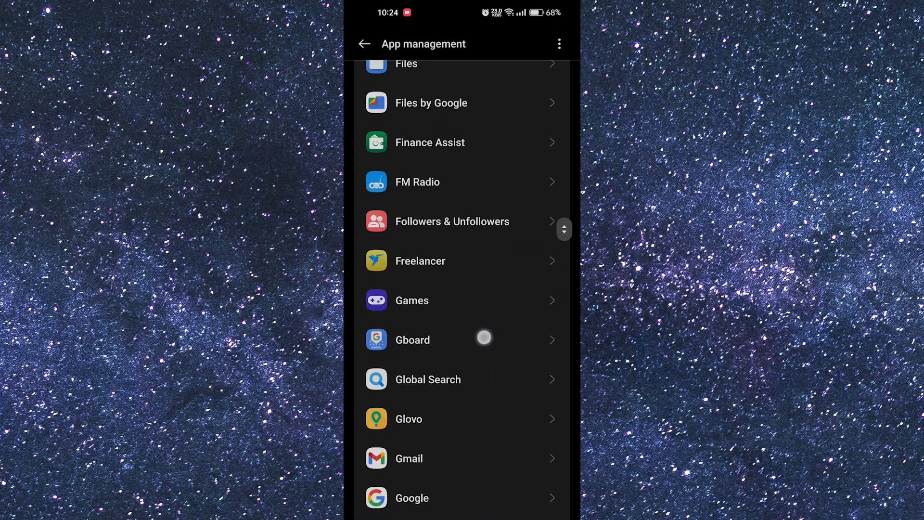
scroll(down, 3)
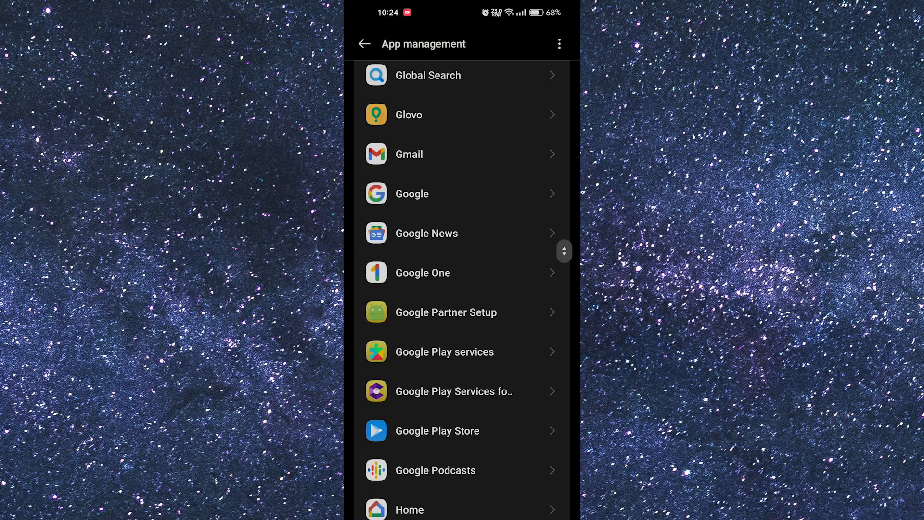
click(444, 352)
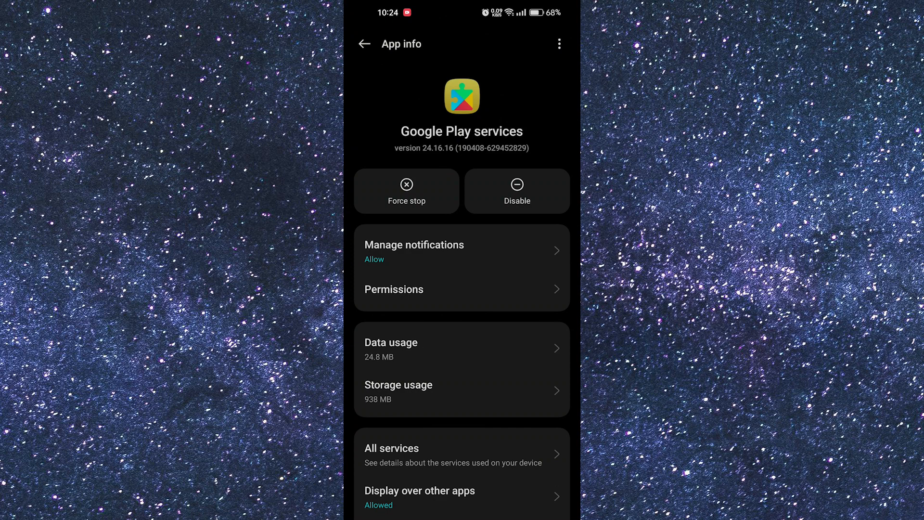
Clear Google Play services' cache in Storage usage, dropping it to 0 B and total to 896 MB.
click(398, 383)
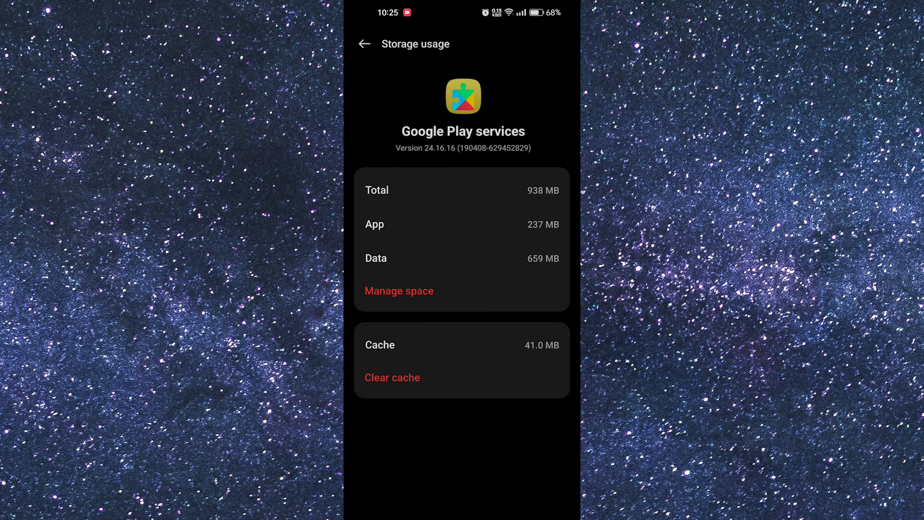
click(392, 377)
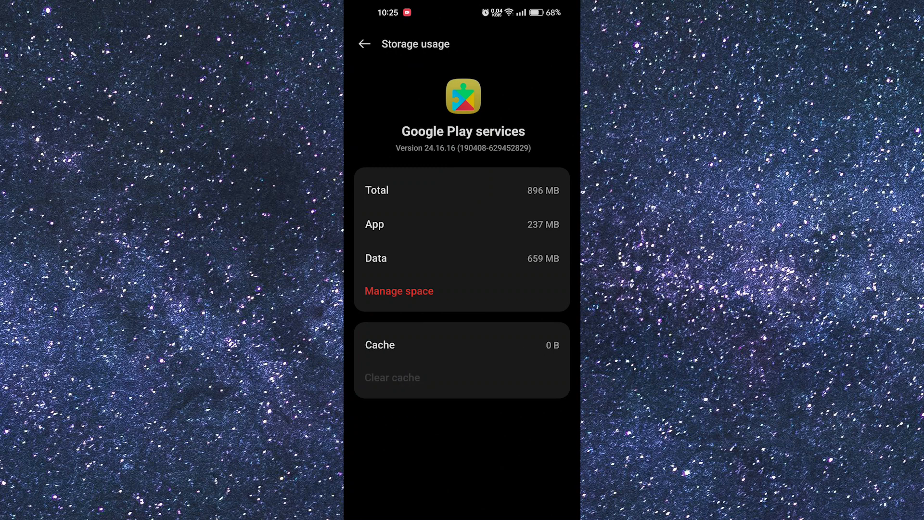
click(538, 239)
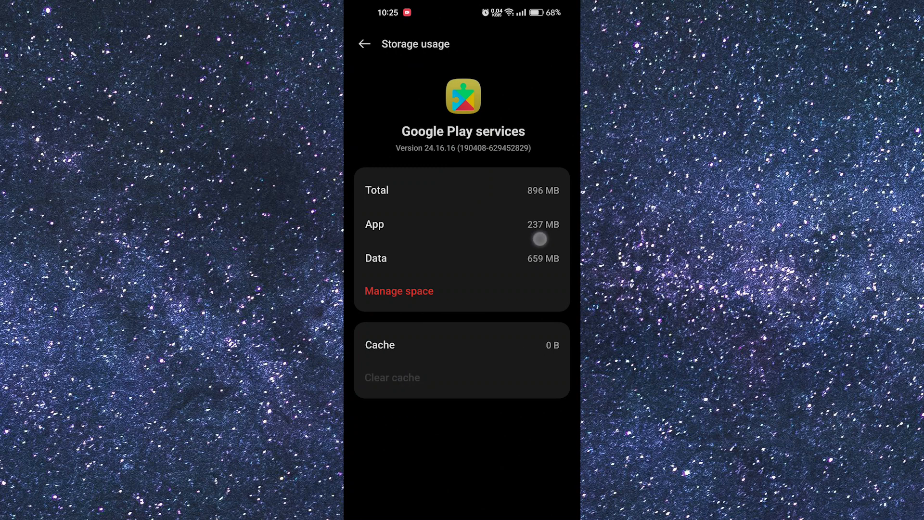